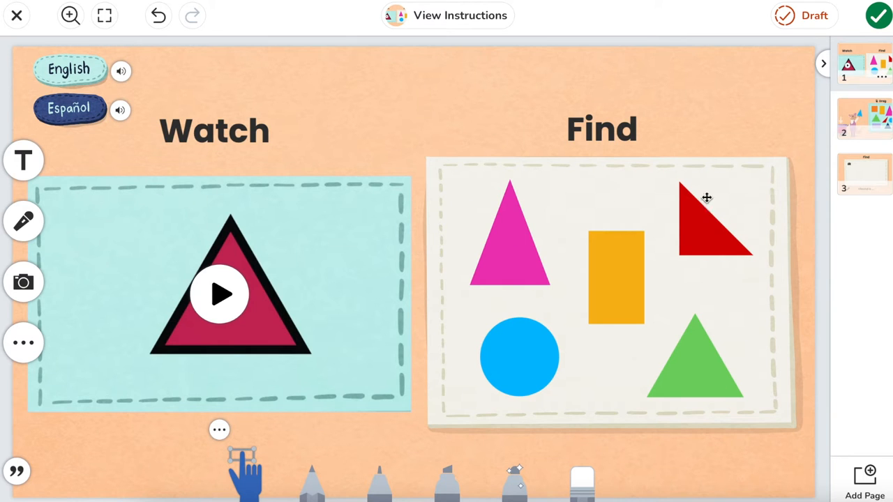
mouse_move(594, 346)
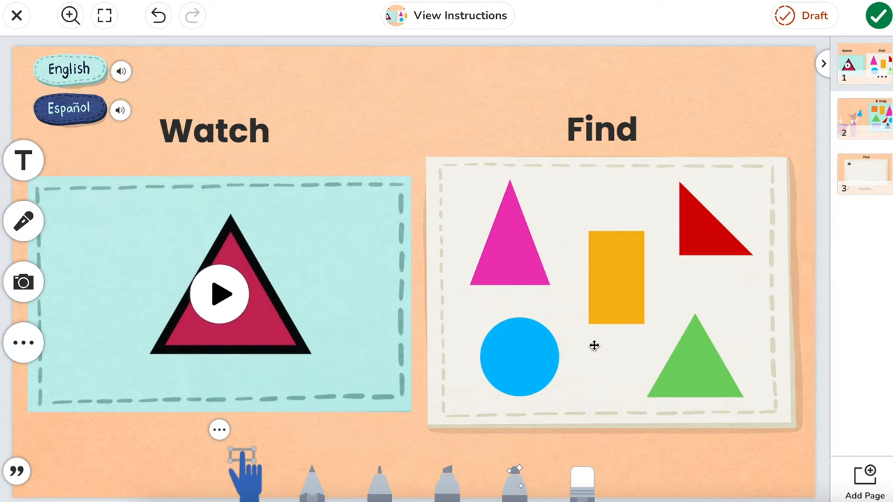
mouse_move(407, 390)
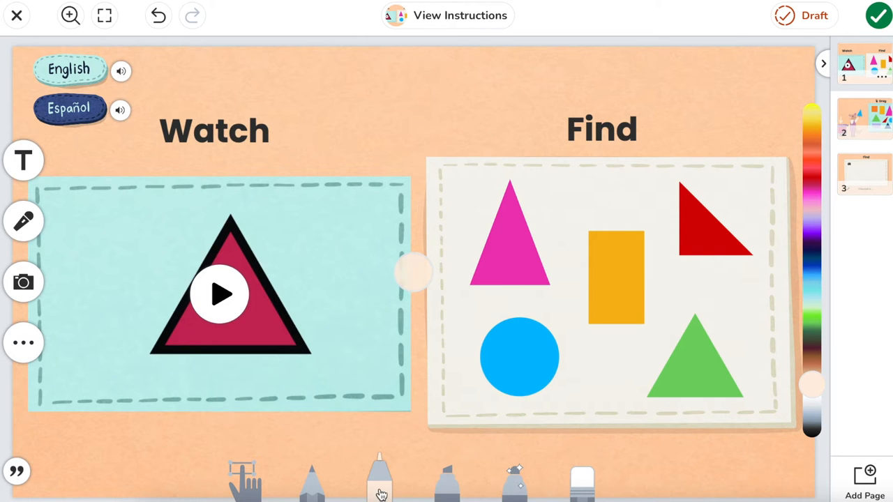
Choose a pale marker colour matching the Find card to scribble over its shapes.
click(379, 482)
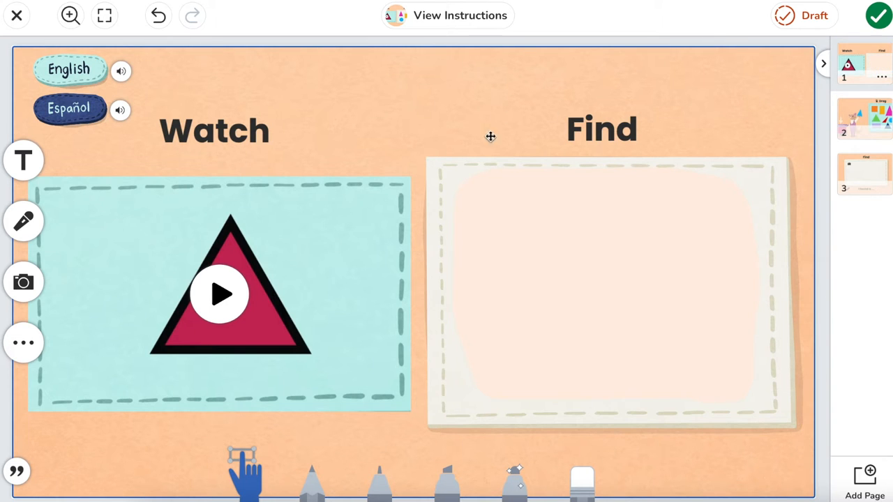
mouse_move(519, 148)
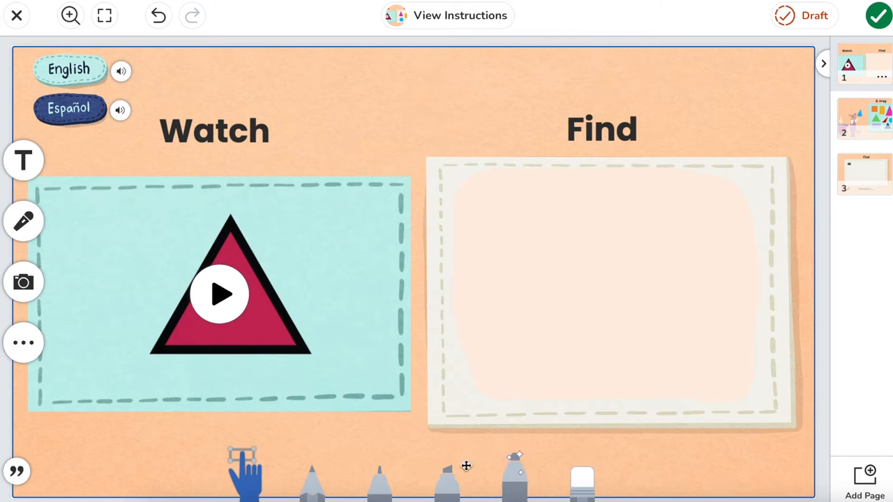
mouse_move(23, 282)
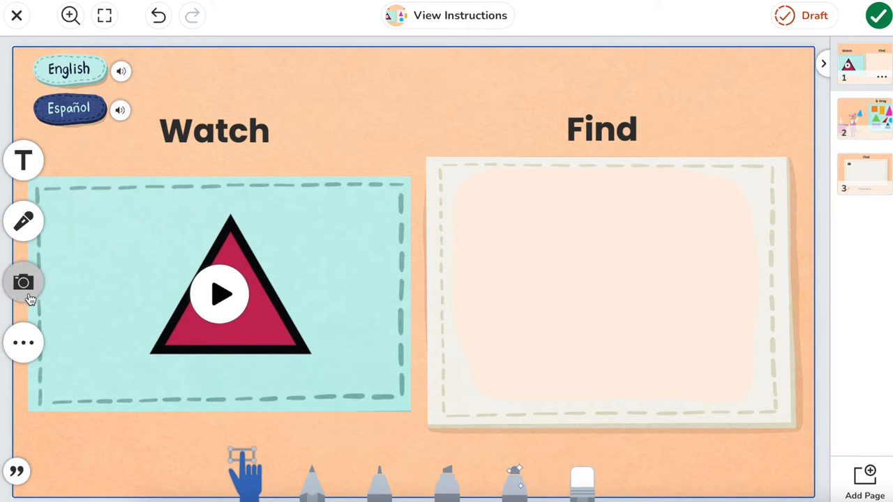
Switch to the eraser and rub the pale cover so the shapes reappear.
click(22, 282)
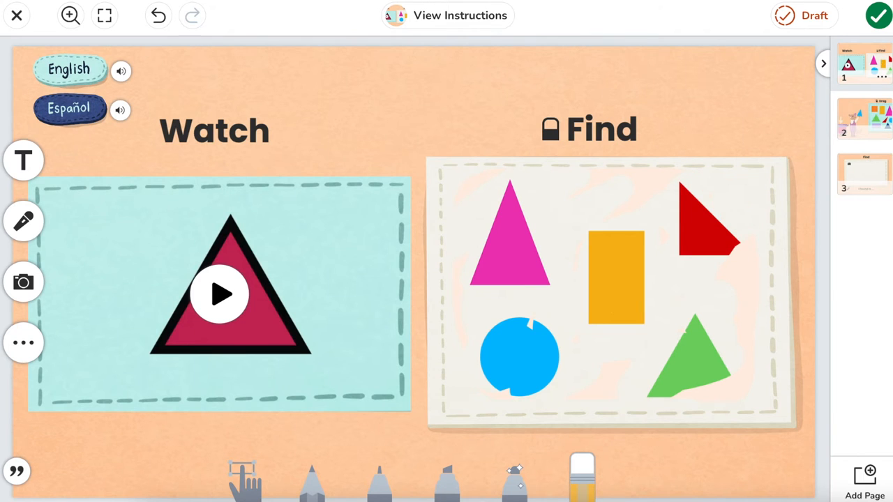
On the Bean digital citizenship page, add a 'Hint' label and move it into the answer bubble's left.
click(854, 374)
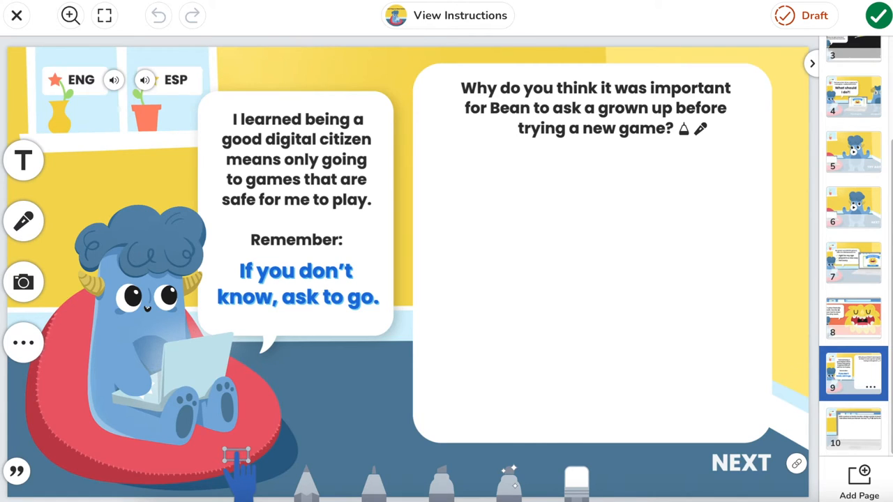
mouse_move(301, 413)
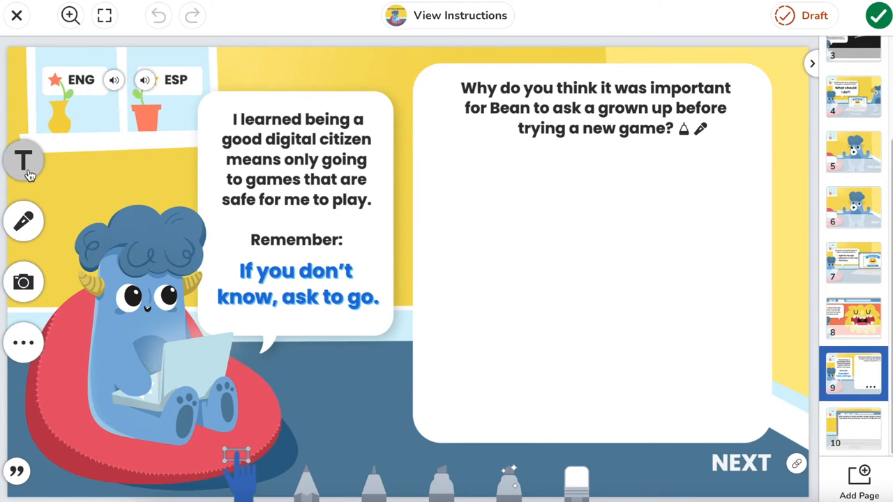
click(22, 160)
text(Hint)
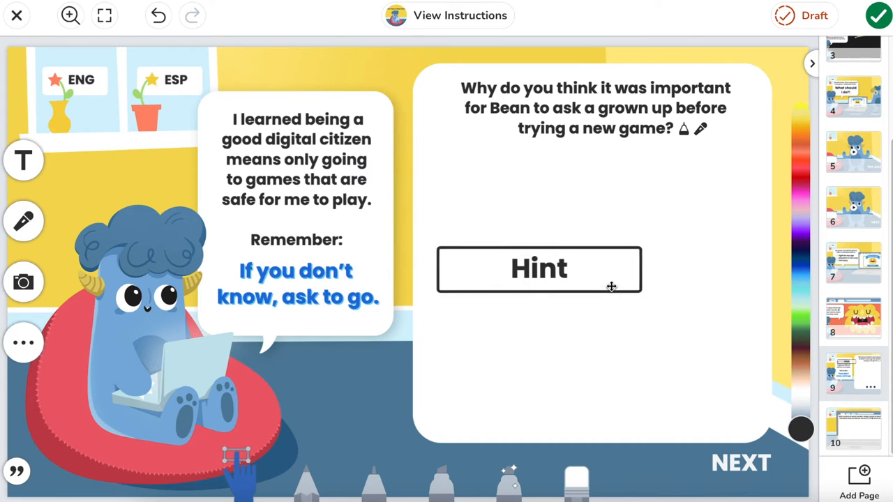
click(538, 270)
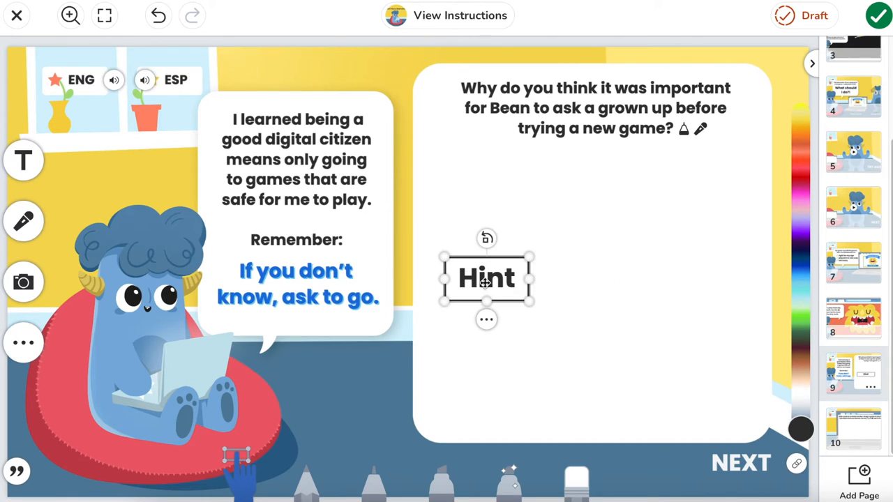
drag(486, 277, 474, 339)
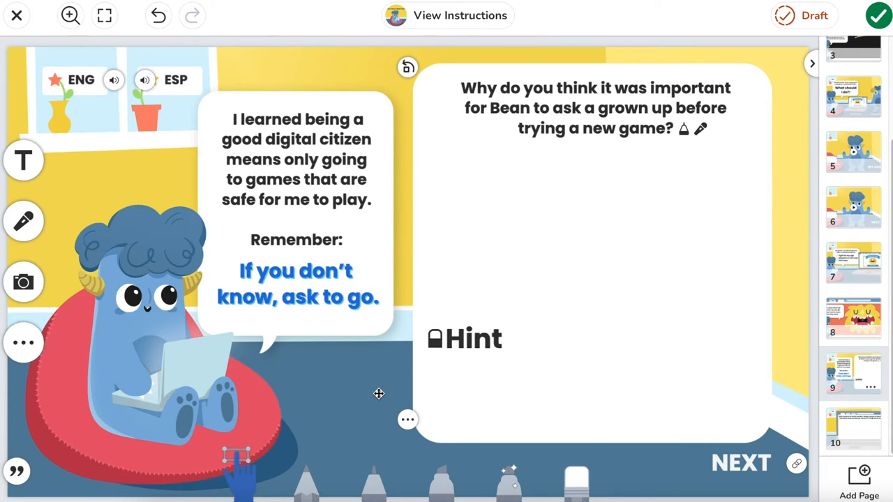
mouse_move(388, 385)
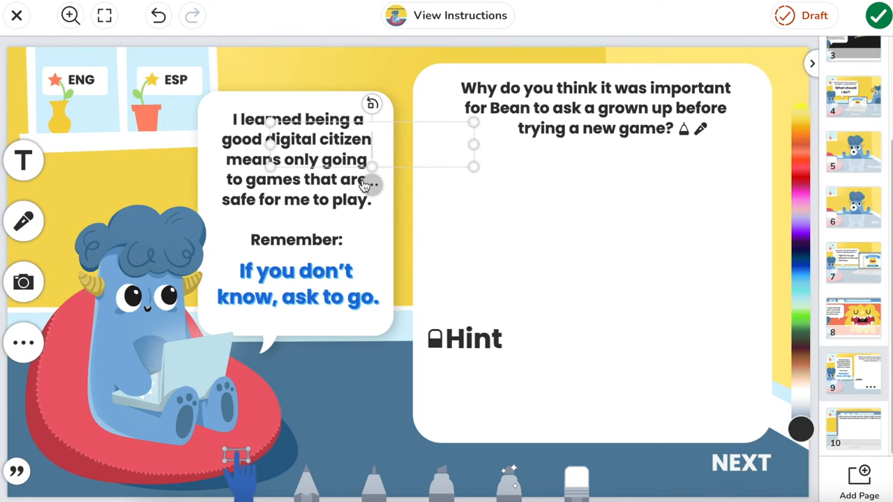
Add the text 'Think about a time when you tried a new game.' beside the Hint label.
text(Think about a time when you tried a new game/)
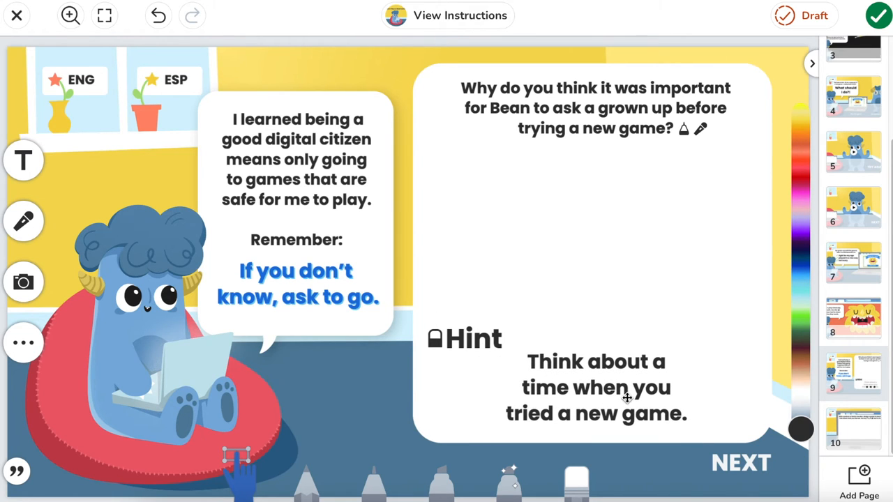
click(595, 388)
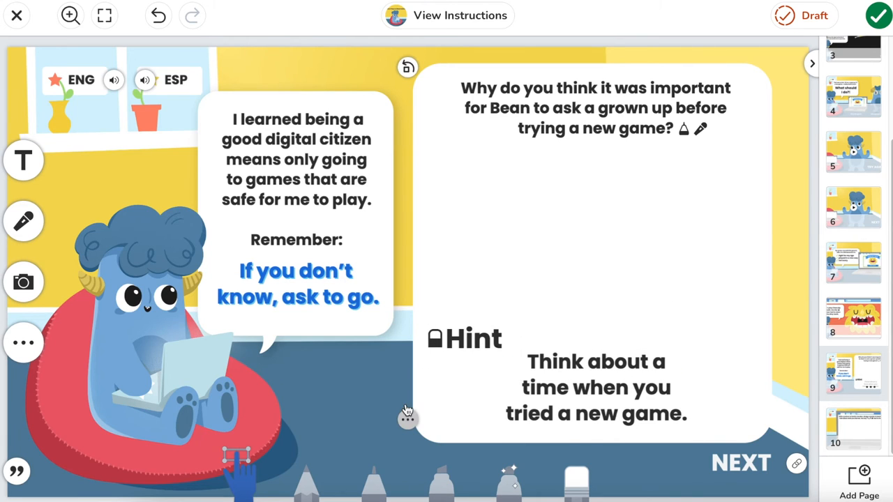
mouse_move(376, 474)
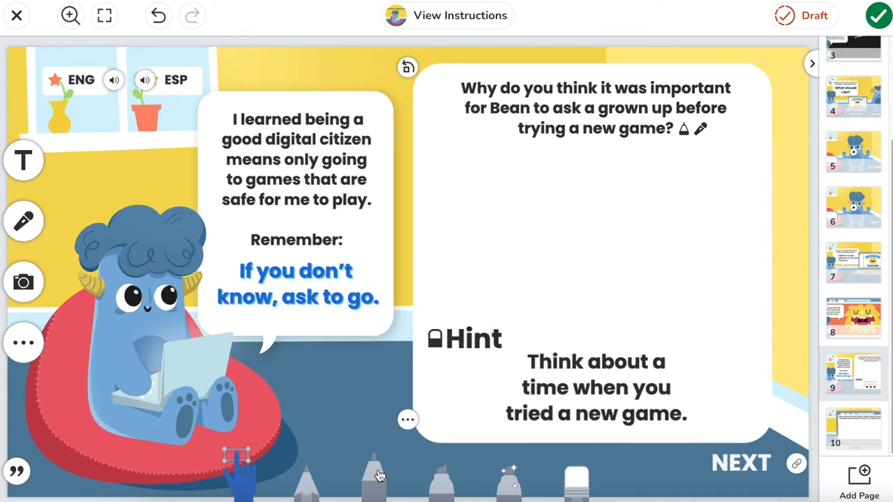
Pick up the marker pen so its colour palette shows beside the hint.
click(373, 477)
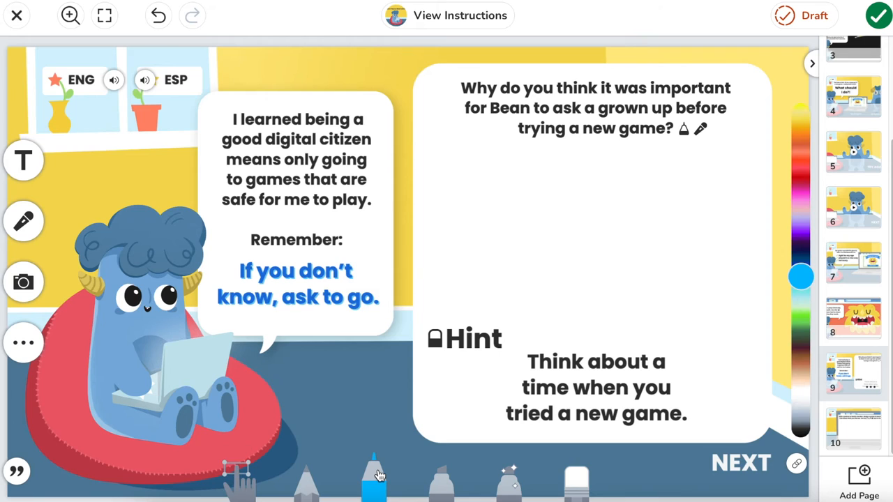
mouse_move(807, 279)
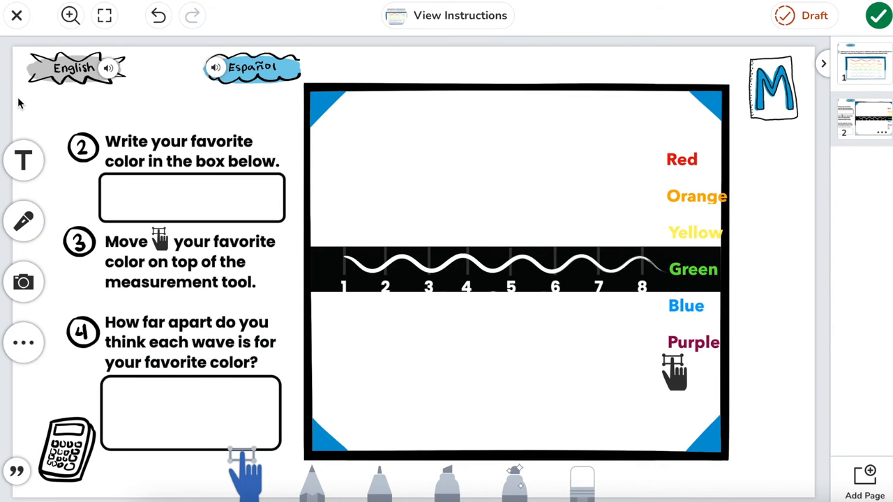
mouse_move(20, 109)
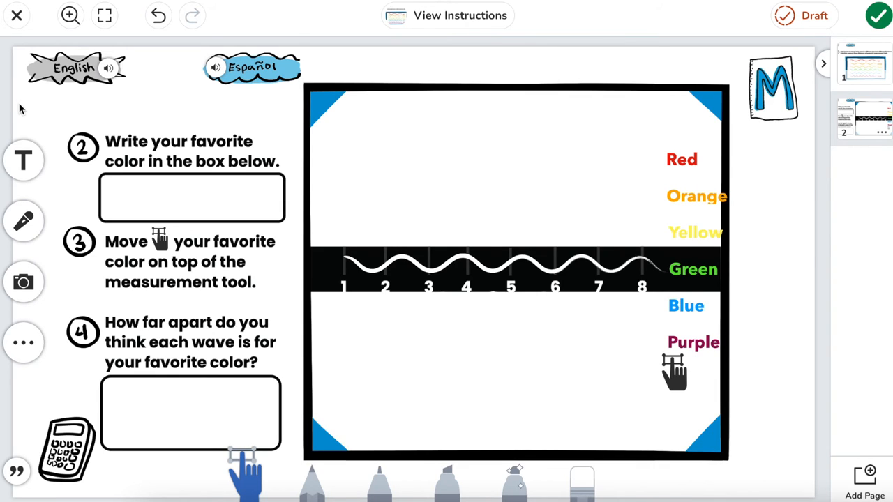
Add a 'Reminder' text label at the bottom left of the wave measurement card.
click(22, 160)
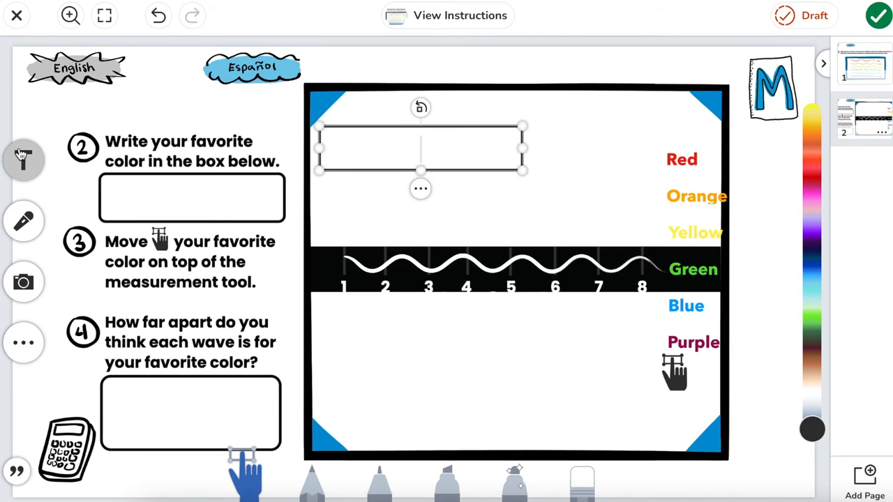
text(Reminder)
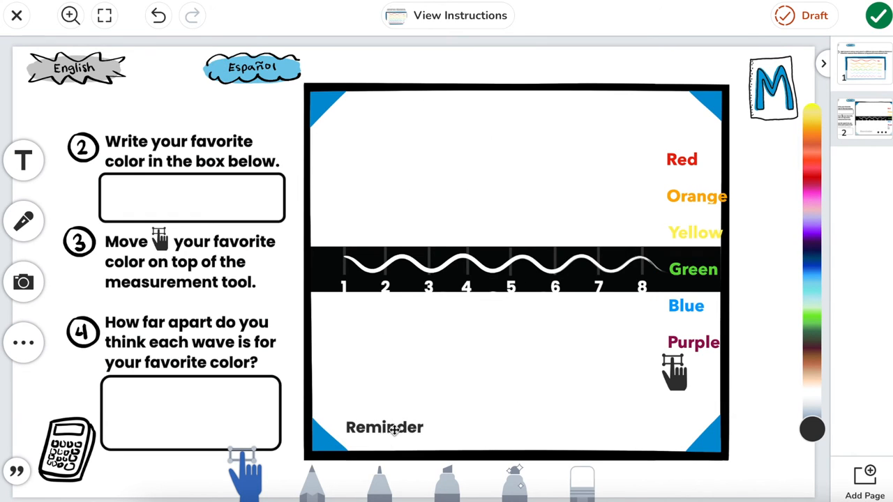
click(384, 427)
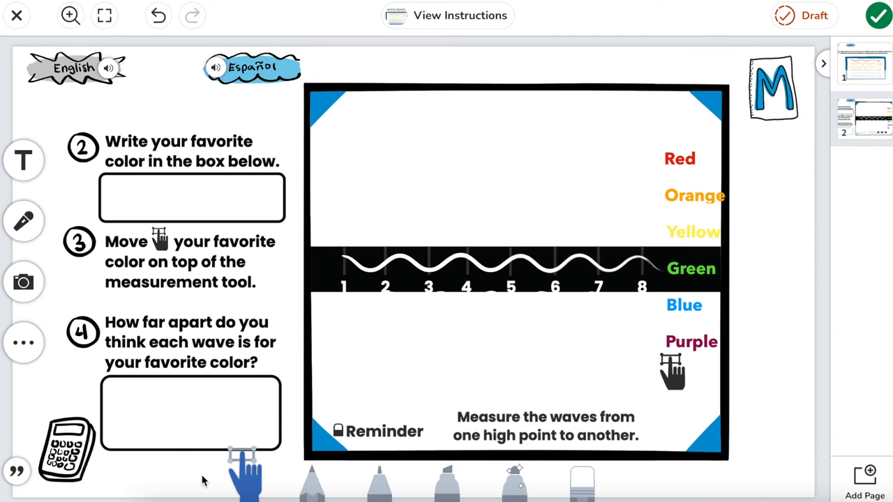
Pick up the marker pen, ready to cover the wave-measuring reminder note.
click(380, 481)
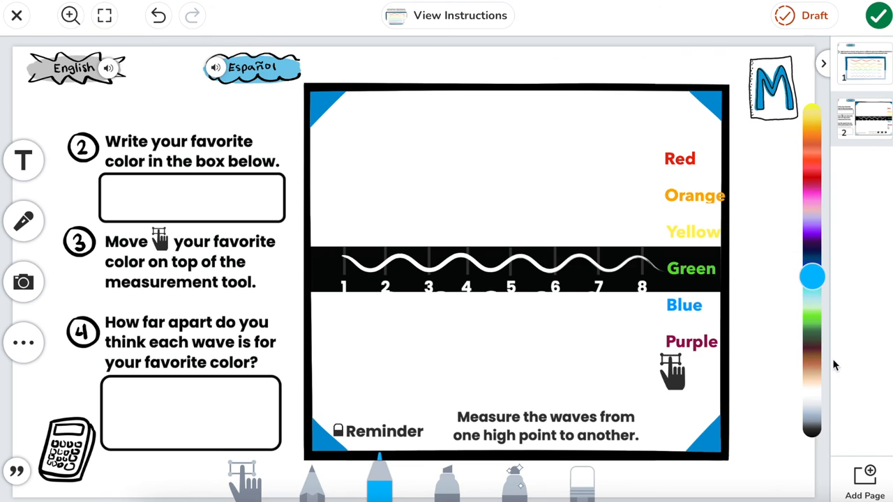